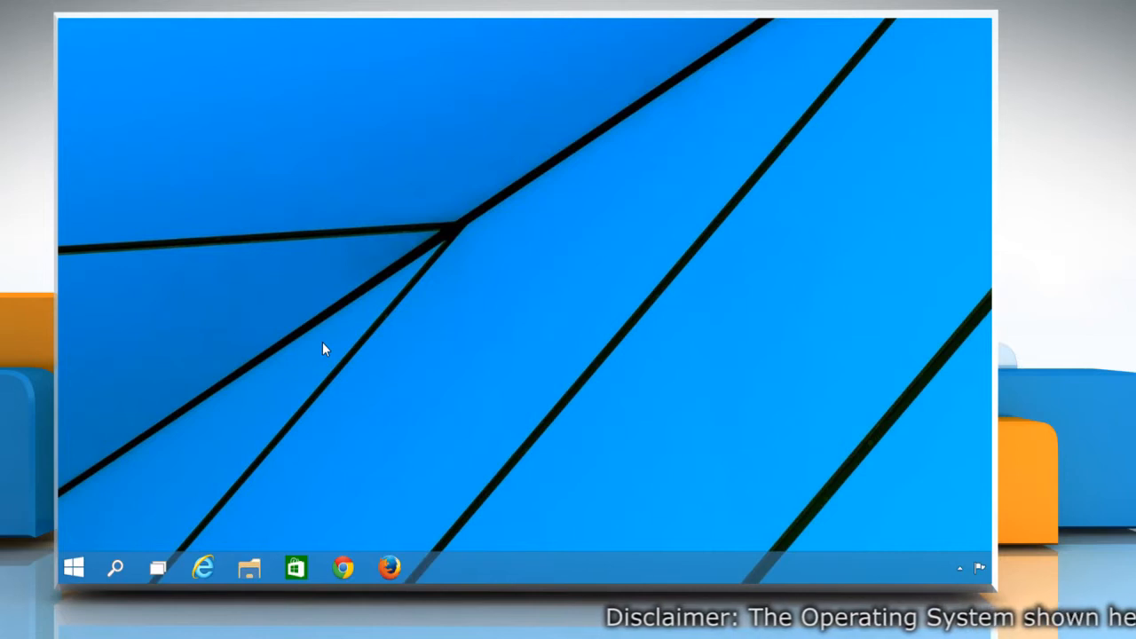
mouse_move(87, 548)
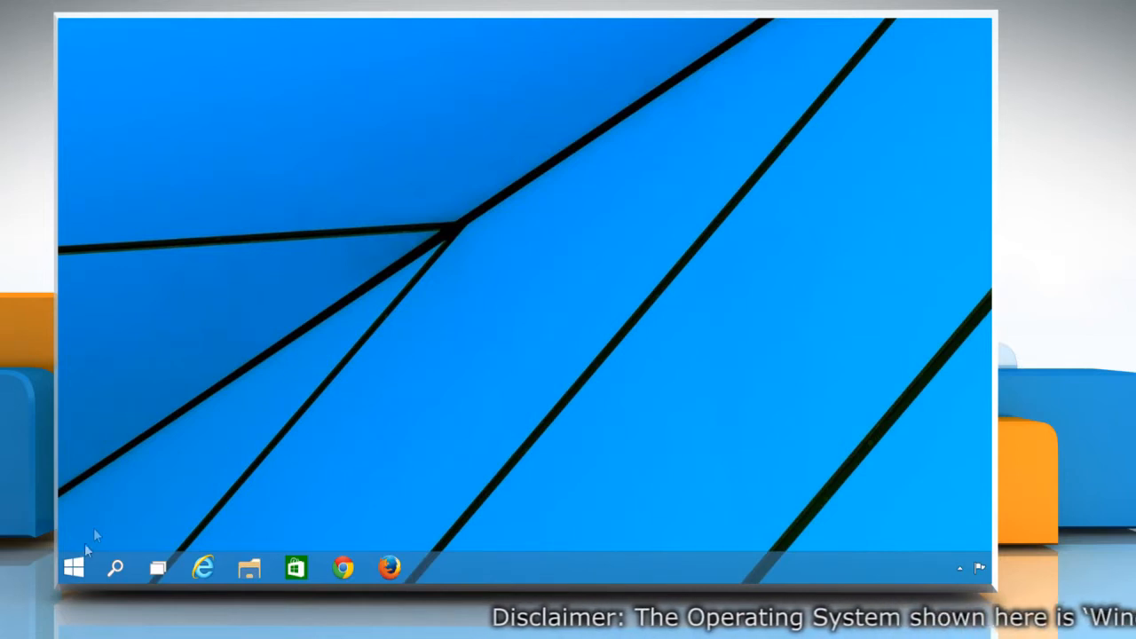
Search the Start menu for 'power options' to list the Power Options page.
click(74, 569)
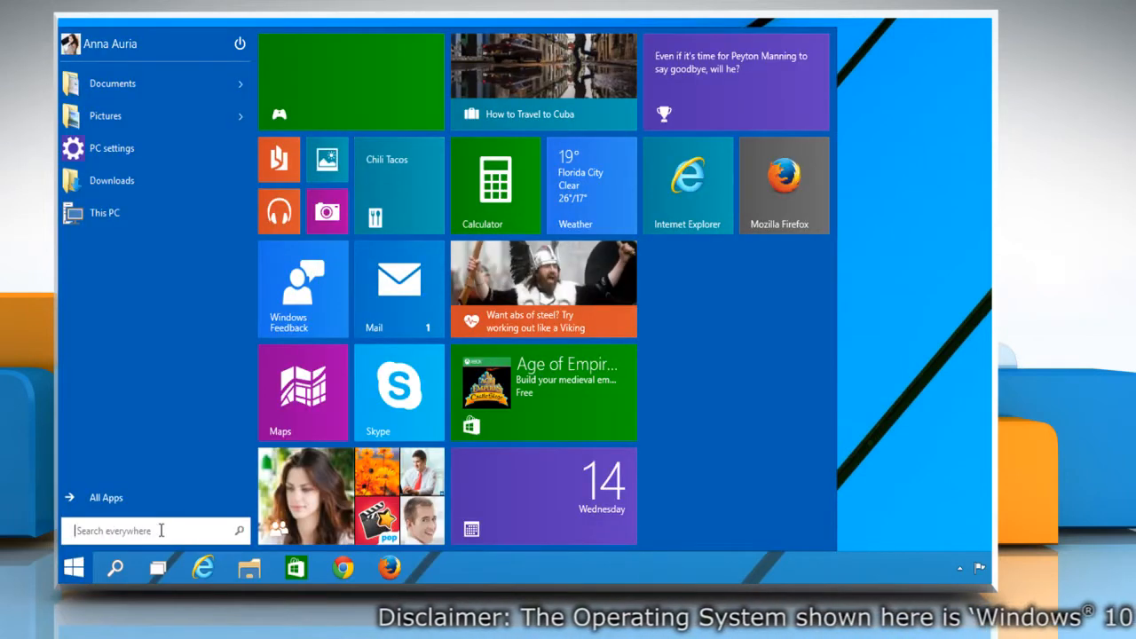
text(power options)
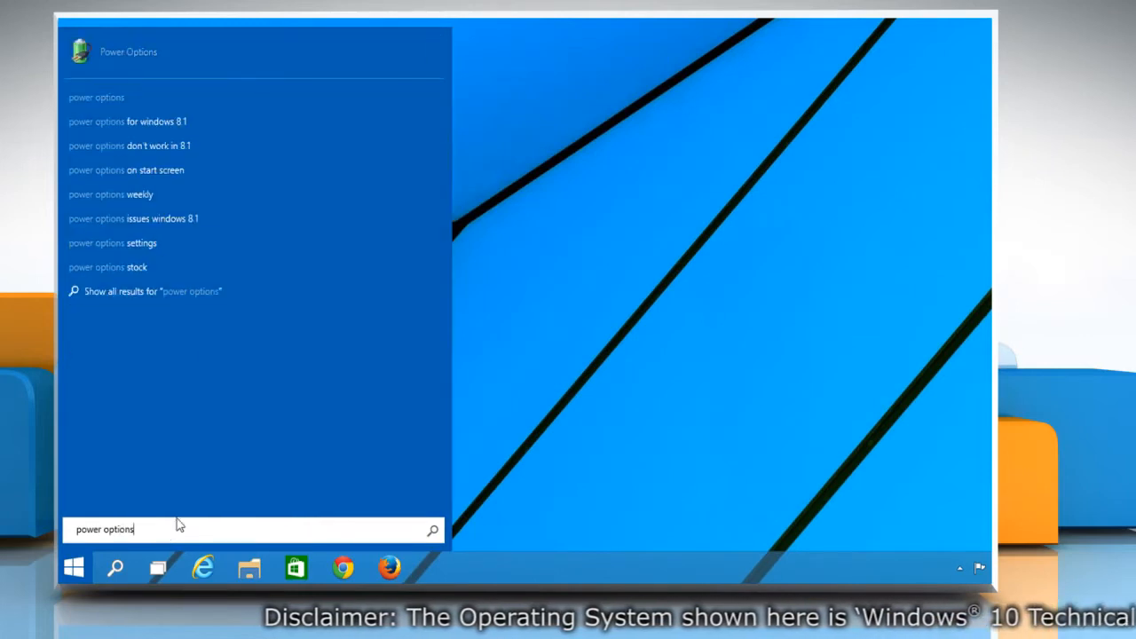
mouse_move(160, 63)
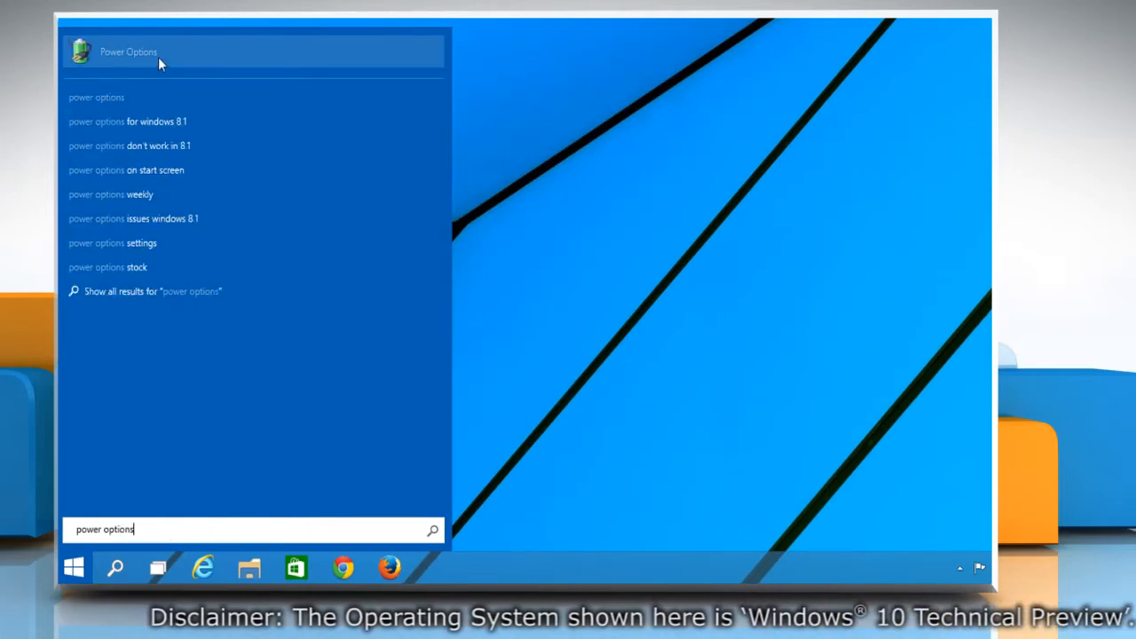
From the Power Options result, reach the 'Choose what the power button does' page.
click(128, 50)
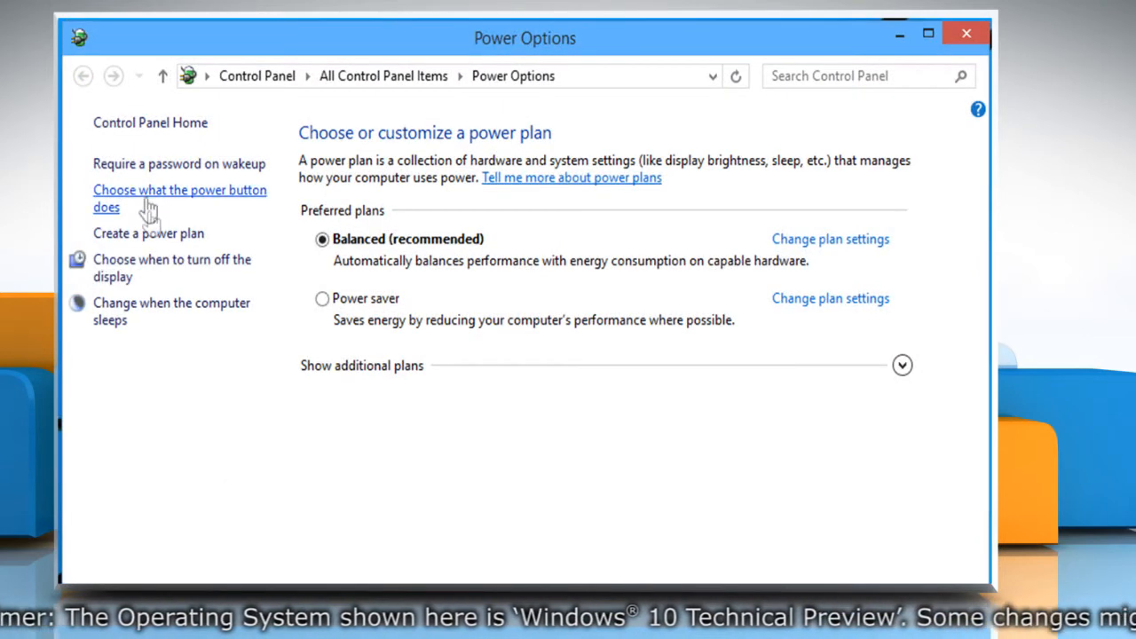
click(179, 190)
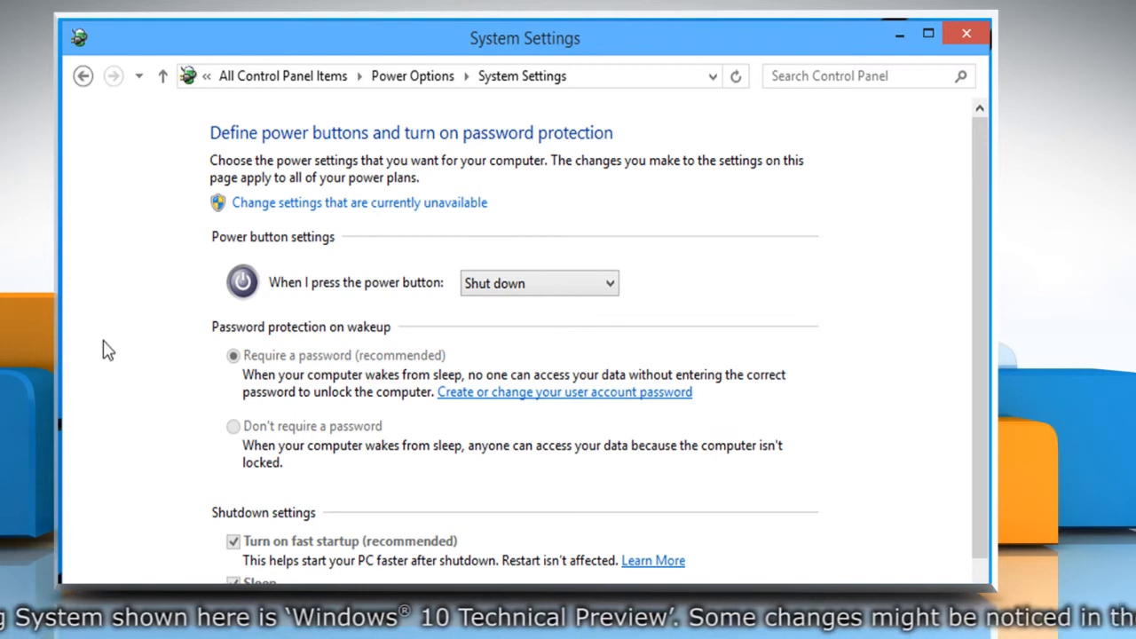
mouse_move(444, 213)
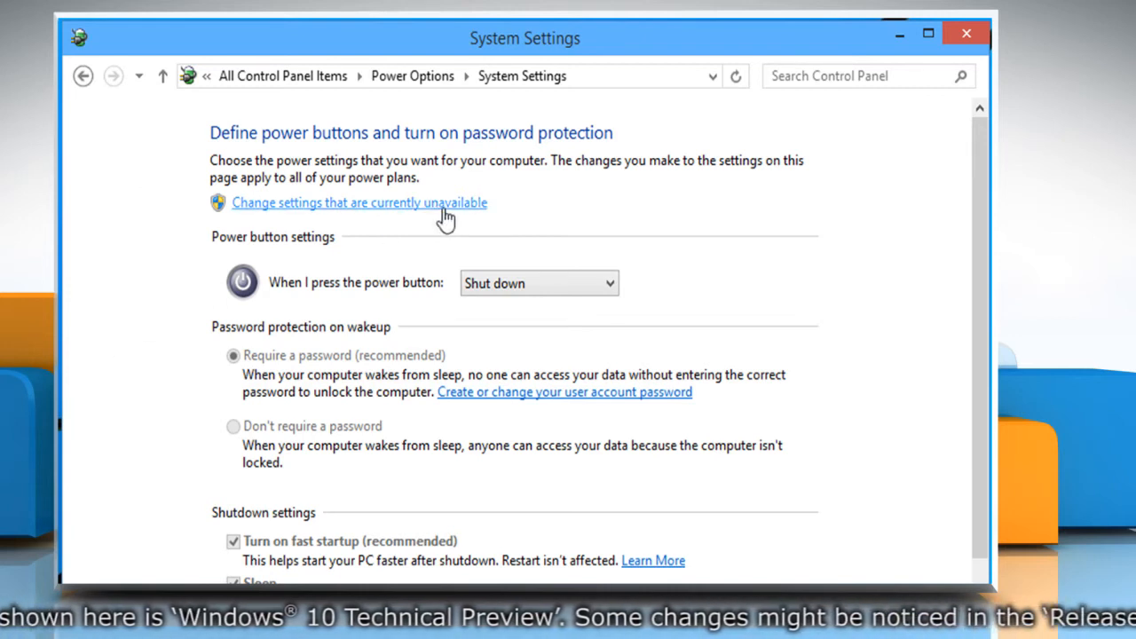
Unlock the shutdown settings, enable Hibernate, disable Sleep, and save the changes.
click(359, 202)
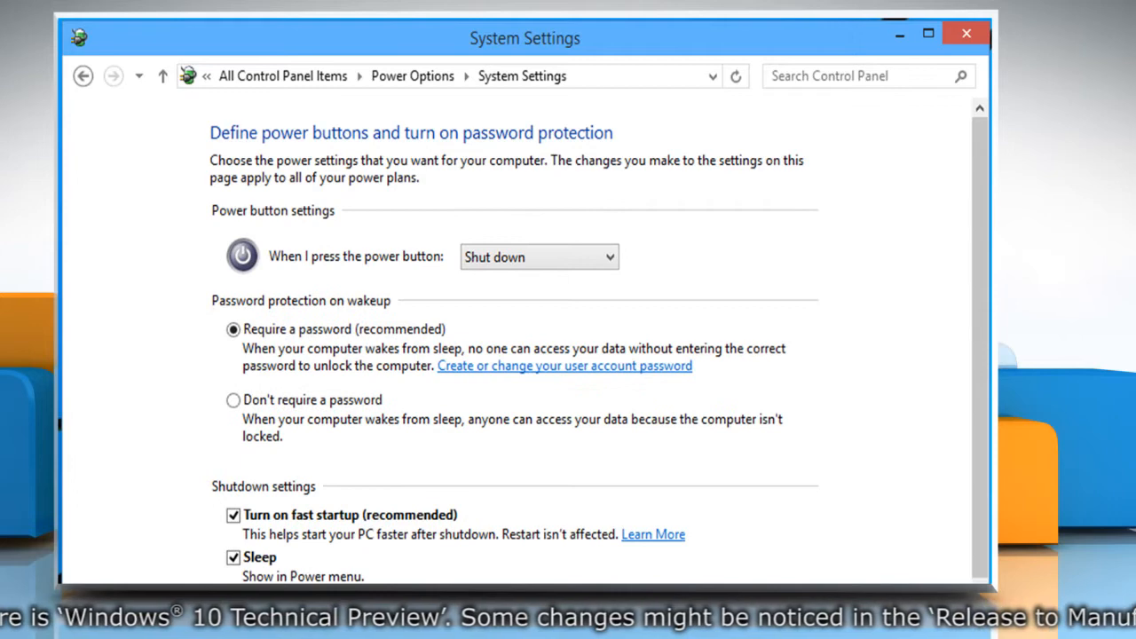
scroll(down, 3)
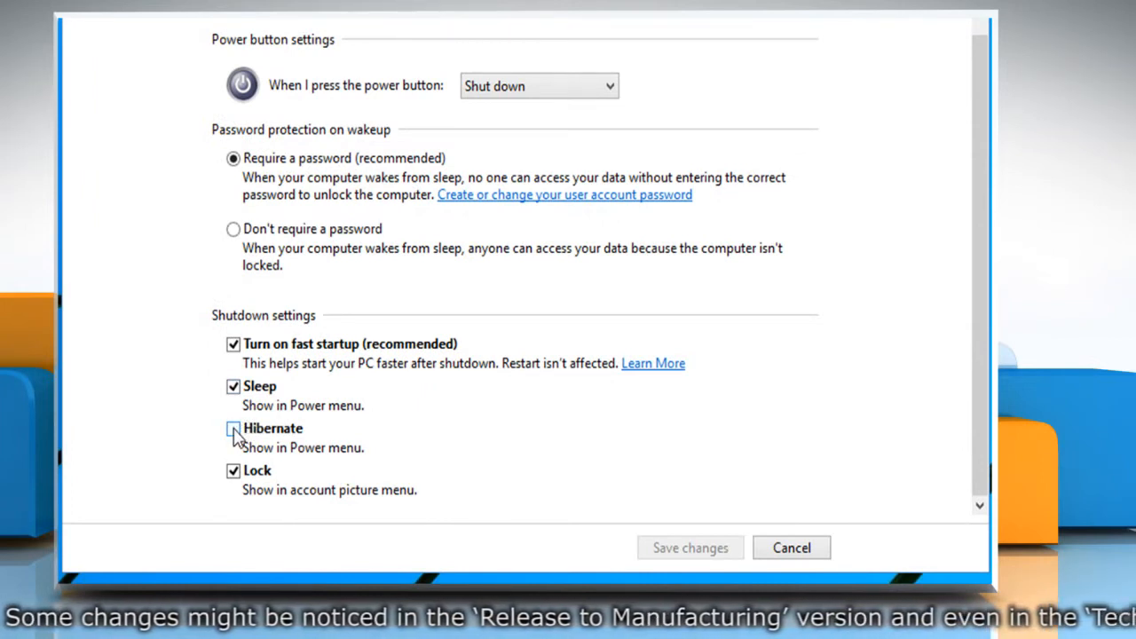
click(233, 428)
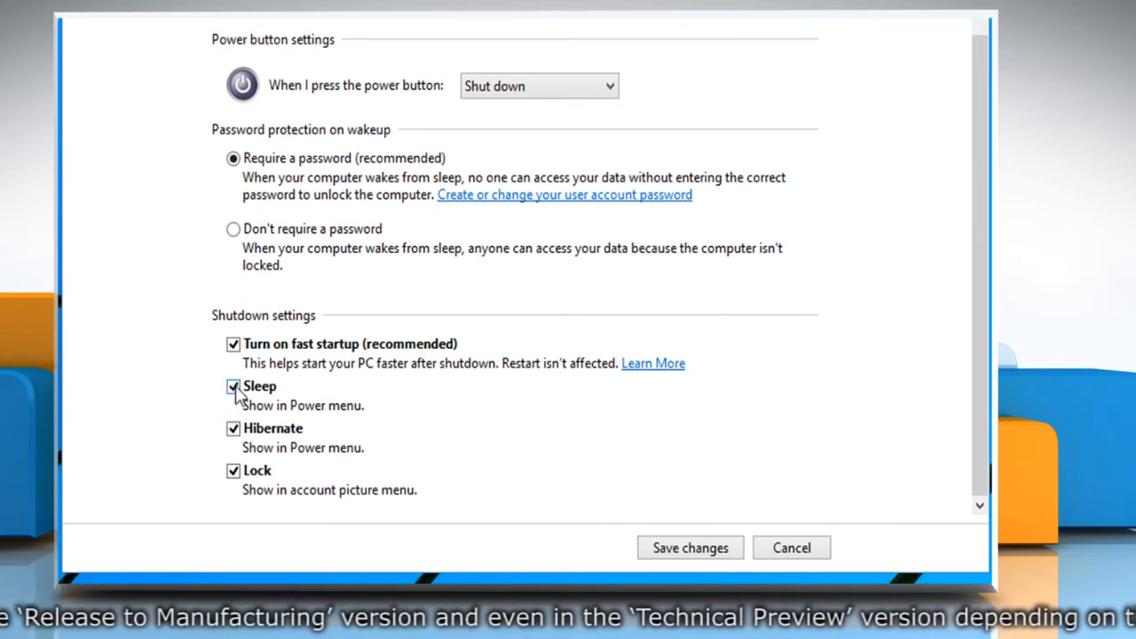
click(232, 387)
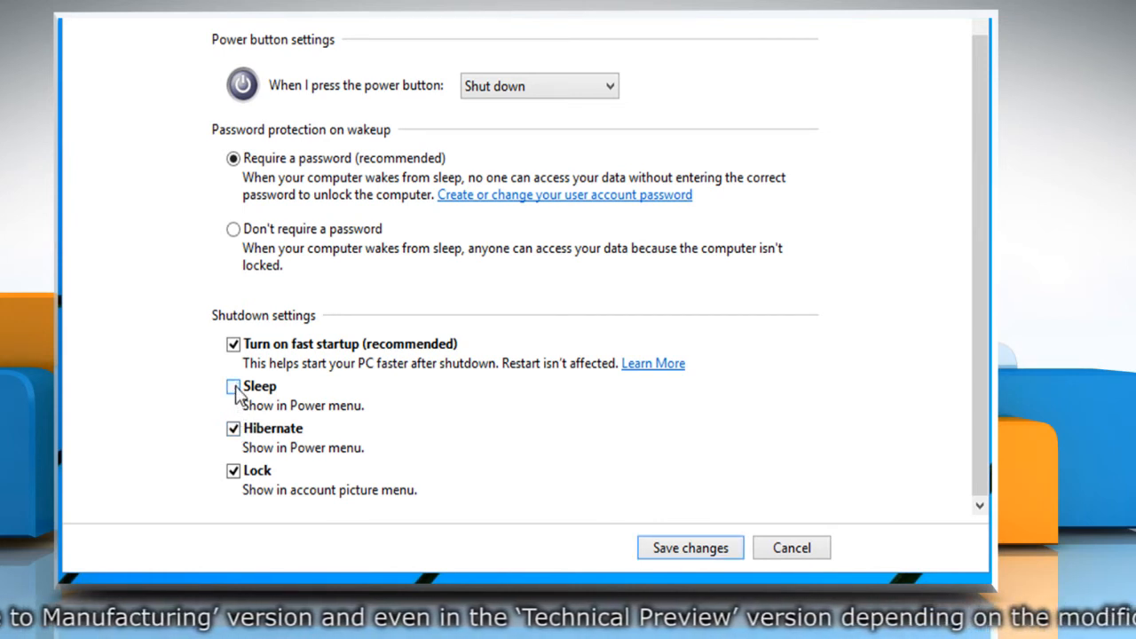
click(234, 387)
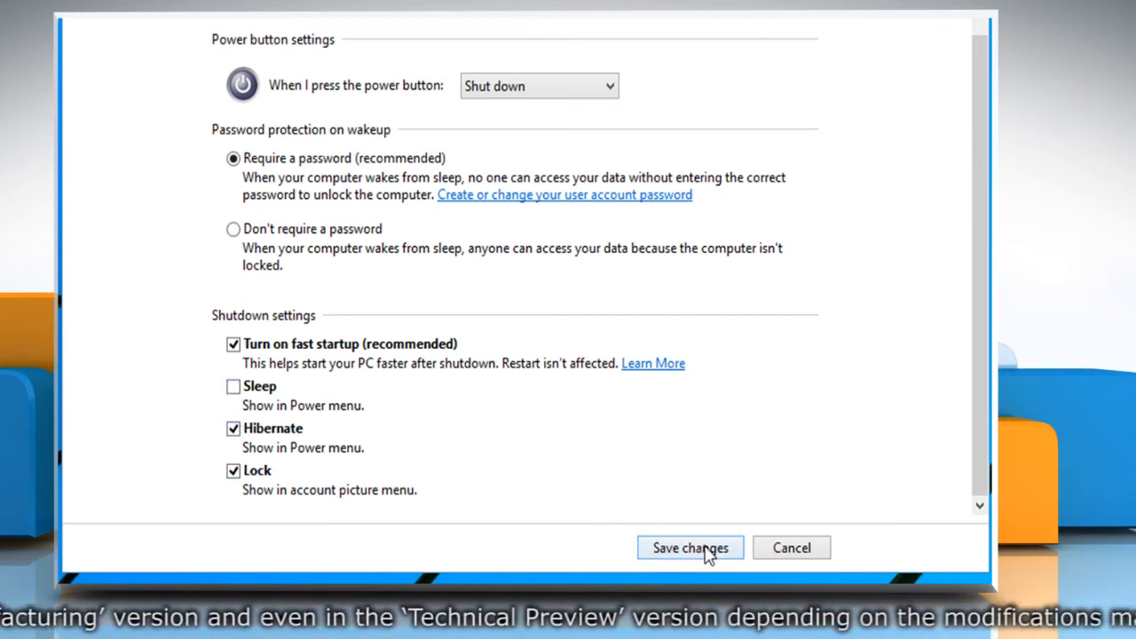
click(689, 547)
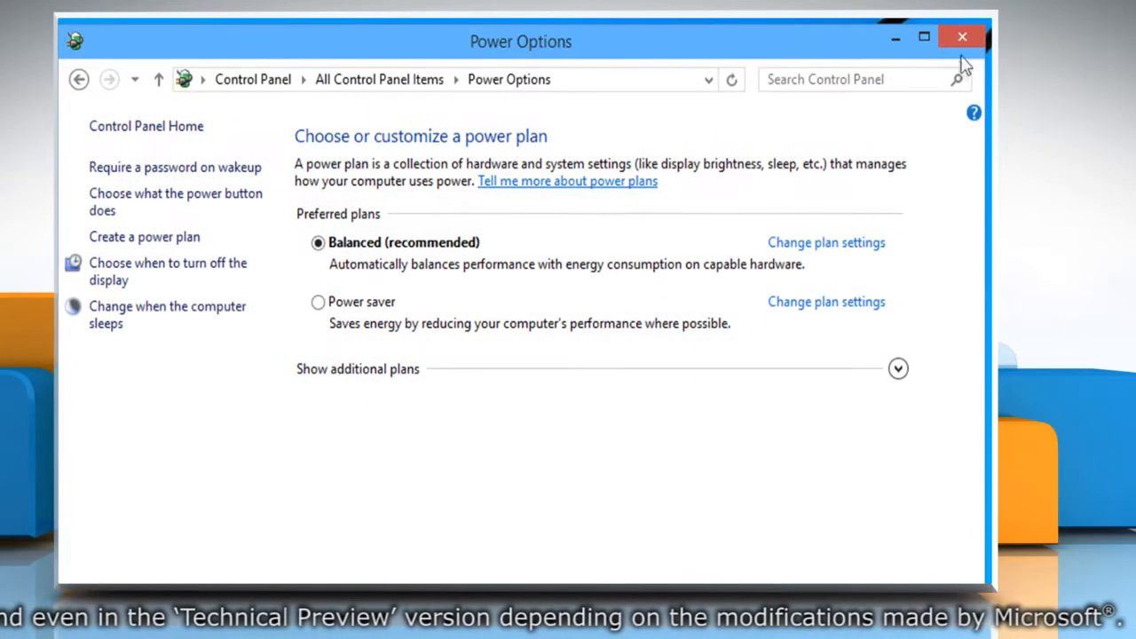
Close Power Options and view the Start menu power actions: Hibernate, Shut down, Restart.
click(962, 36)
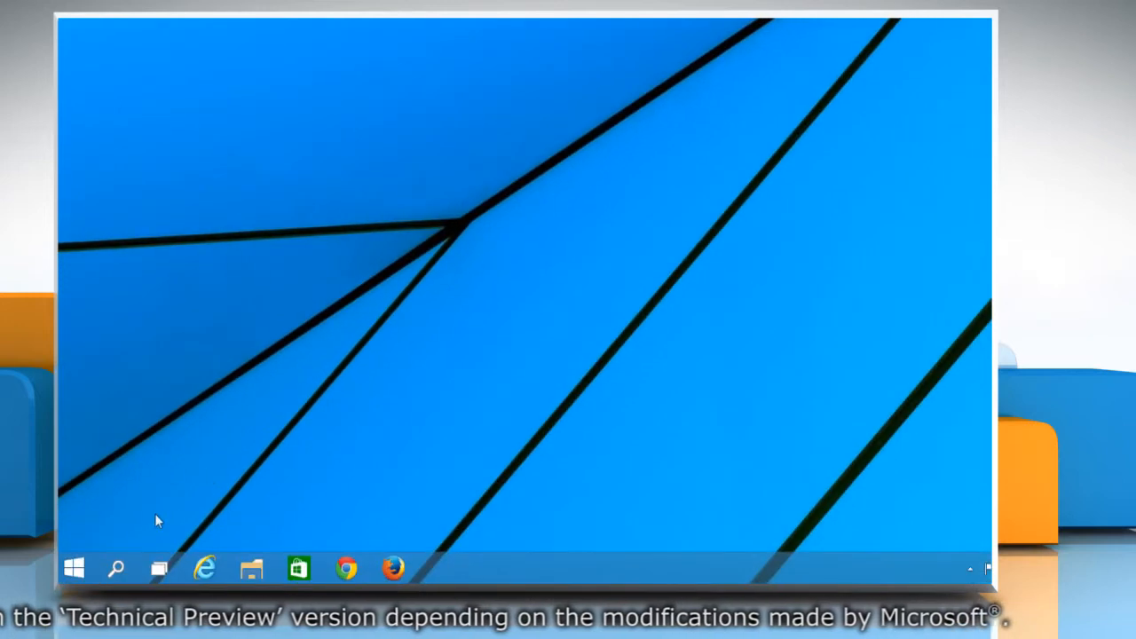
click(74, 569)
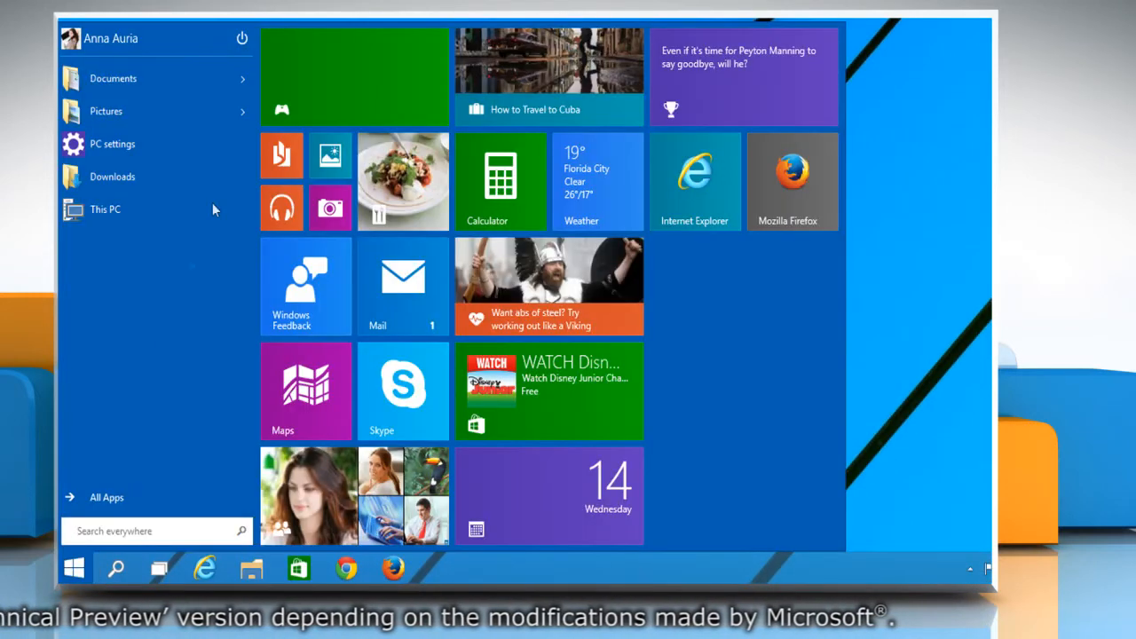
click(242, 39)
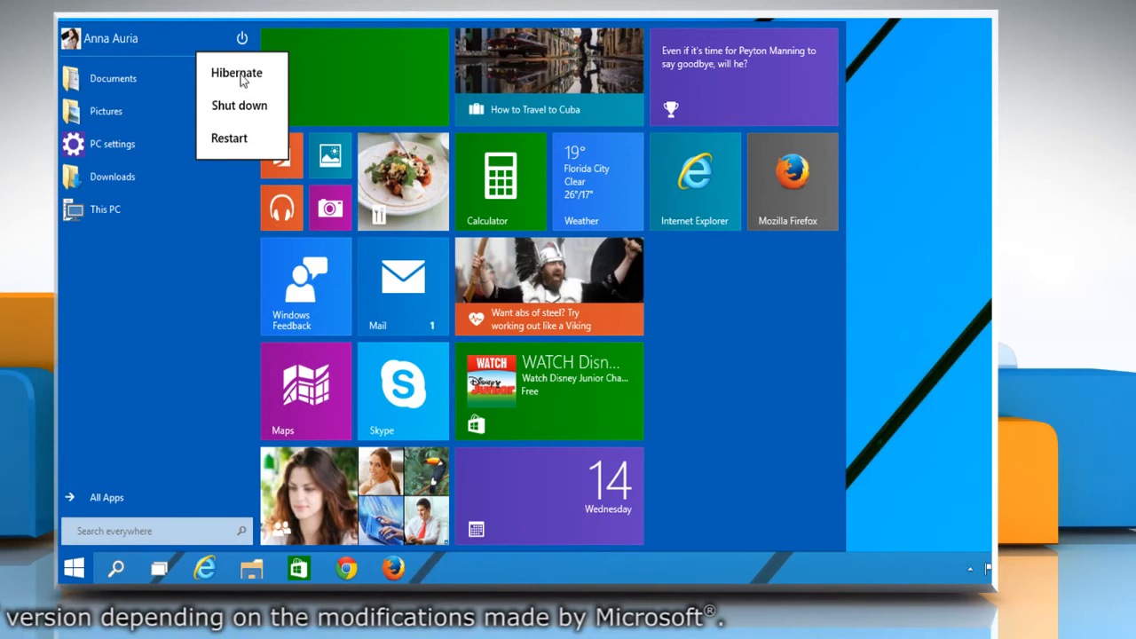